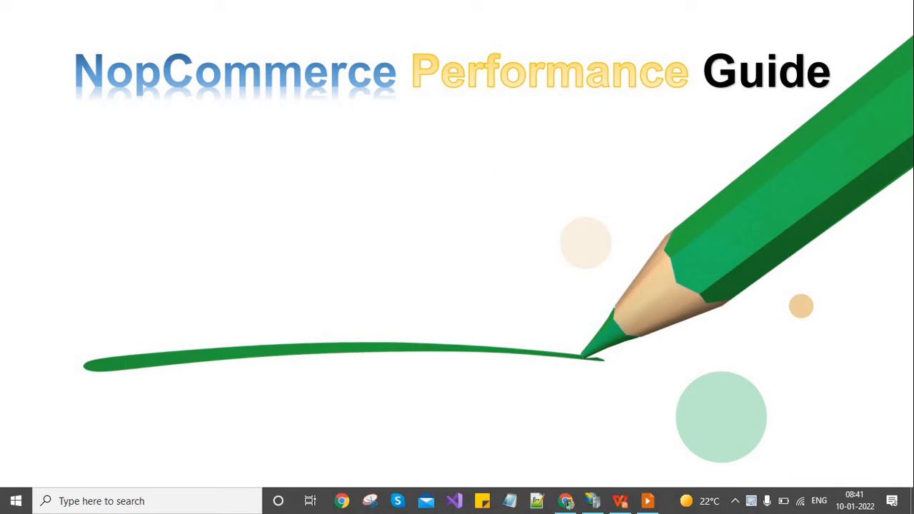
mouse_move(120, 397)
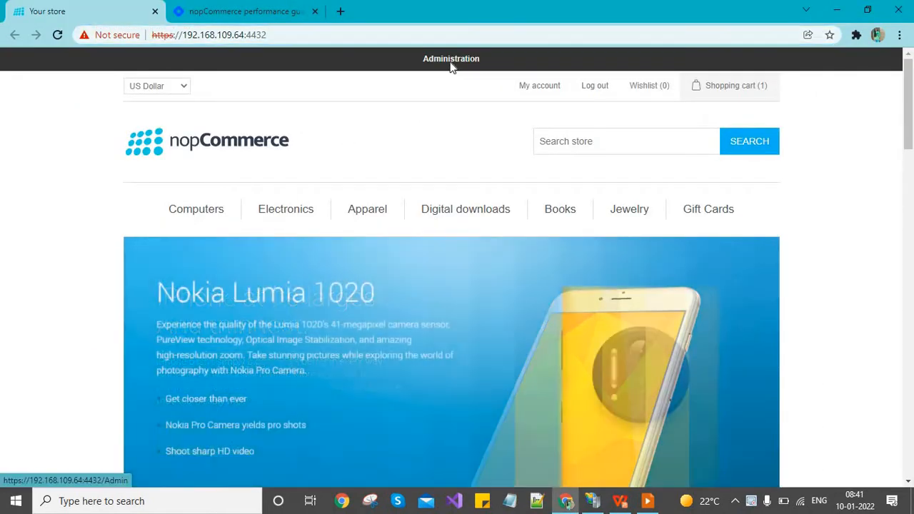
Enter Administration, dismiss the warnings banner, and go to Configuration > Settings > General settings.
click(451, 58)
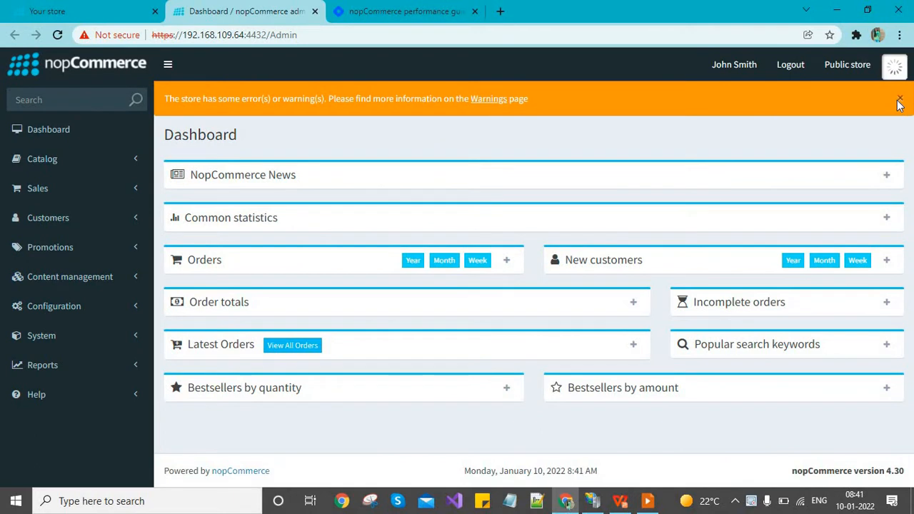
click(899, 98)
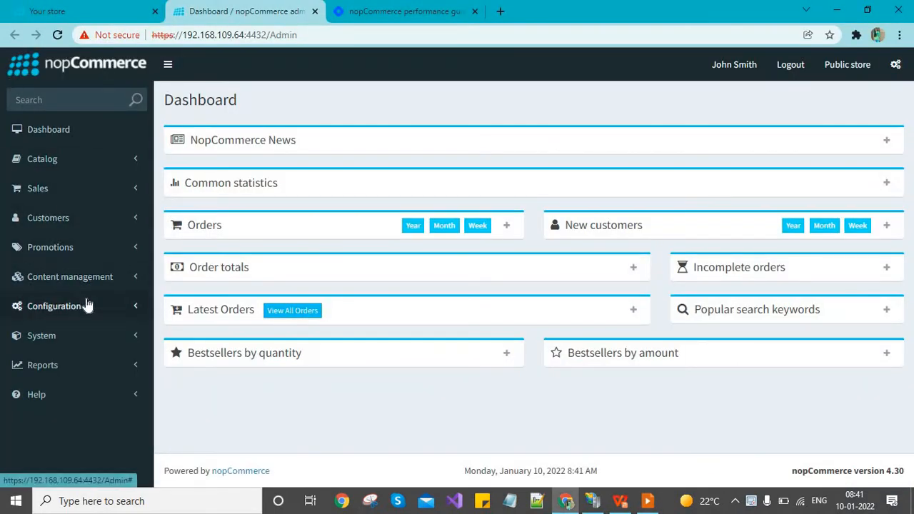
click(54, 306)
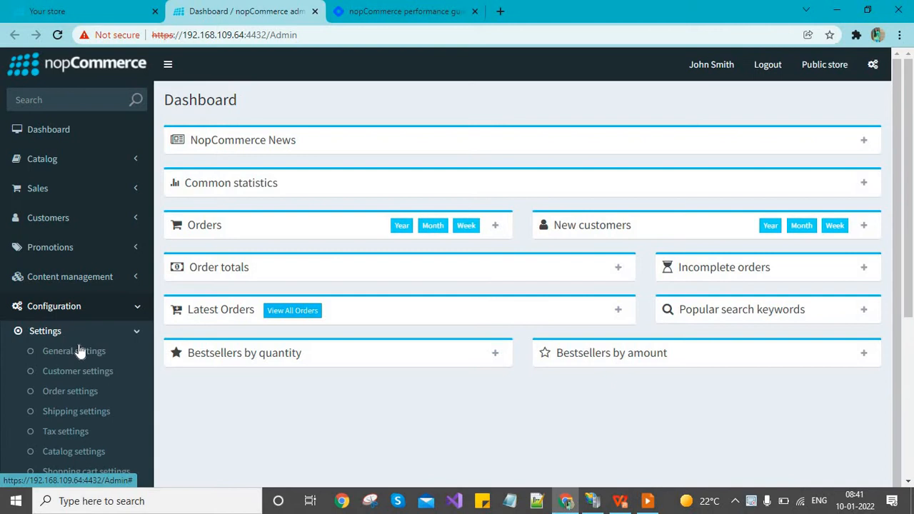
click(75, 351)
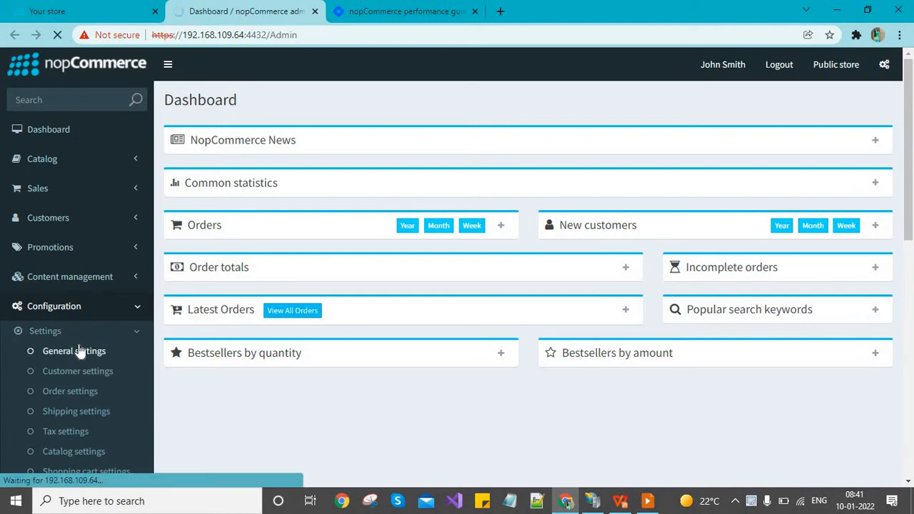
click(75, 351)
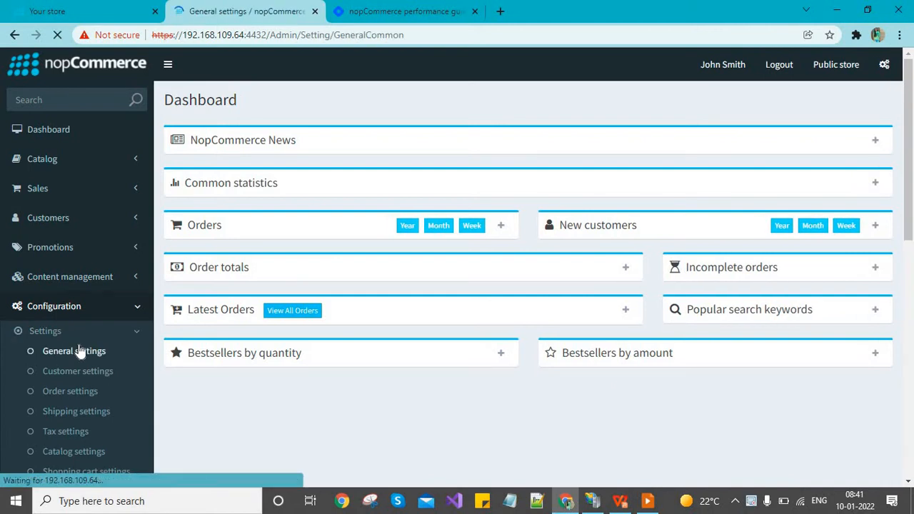
Show advanced settings and enable loading all locale resources and localized properties on startup, checking the storefront.
click(75, 351)
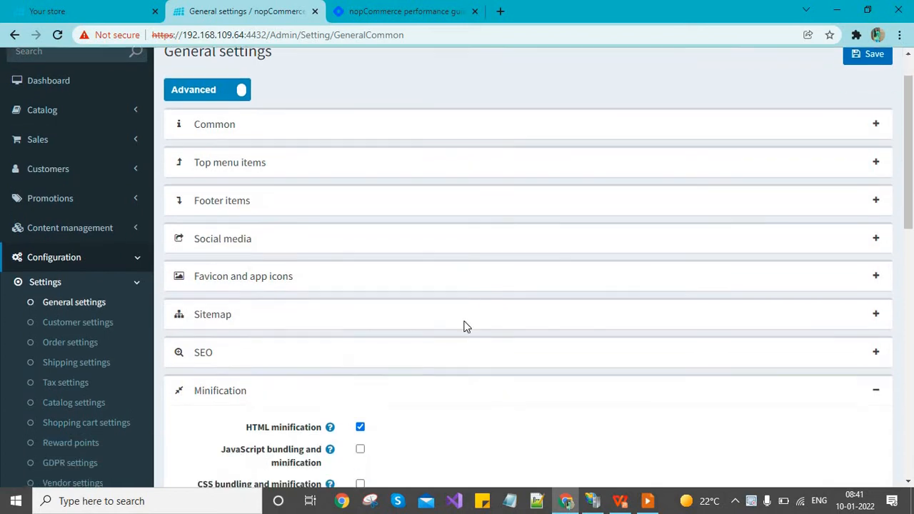
scroll(down, 3)
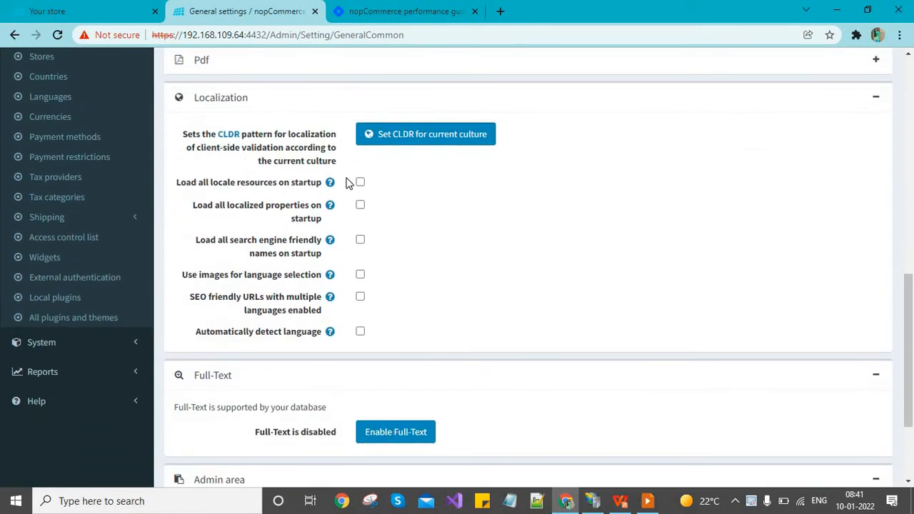
click(359, 181)
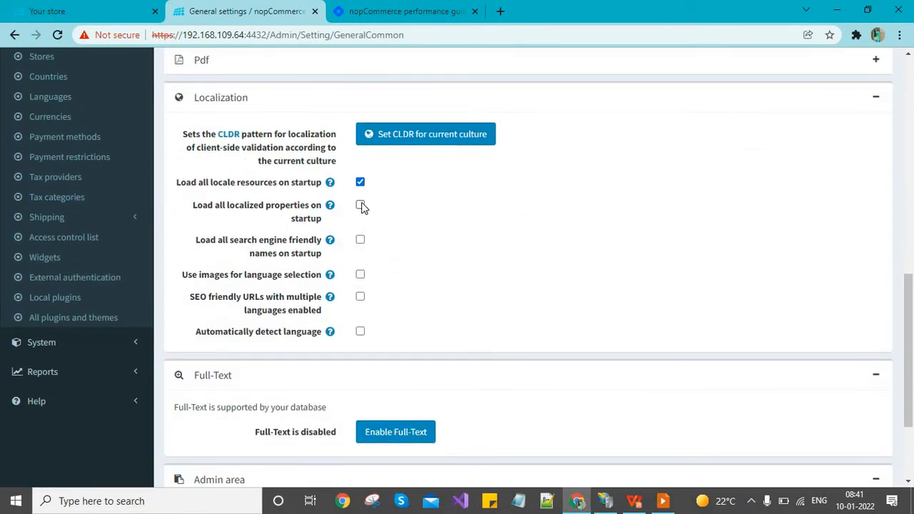
mouse_move(330, 182)
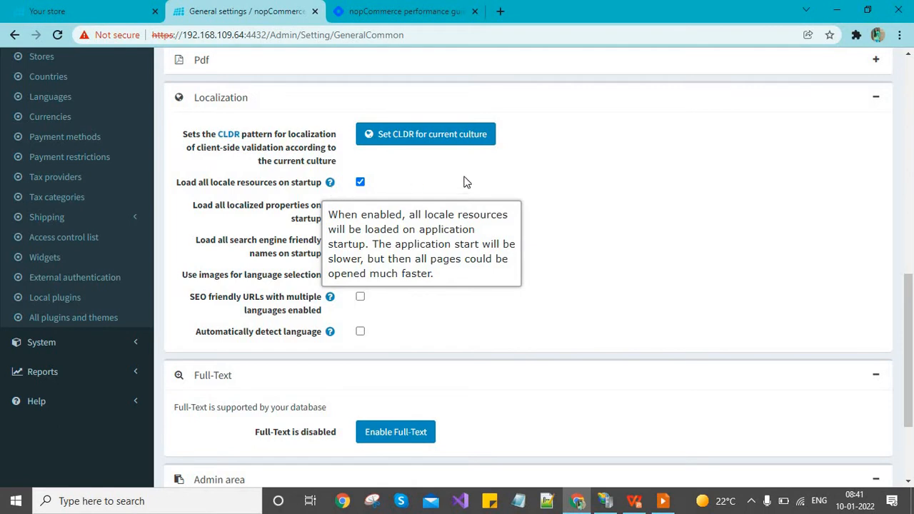
click(360, 206)
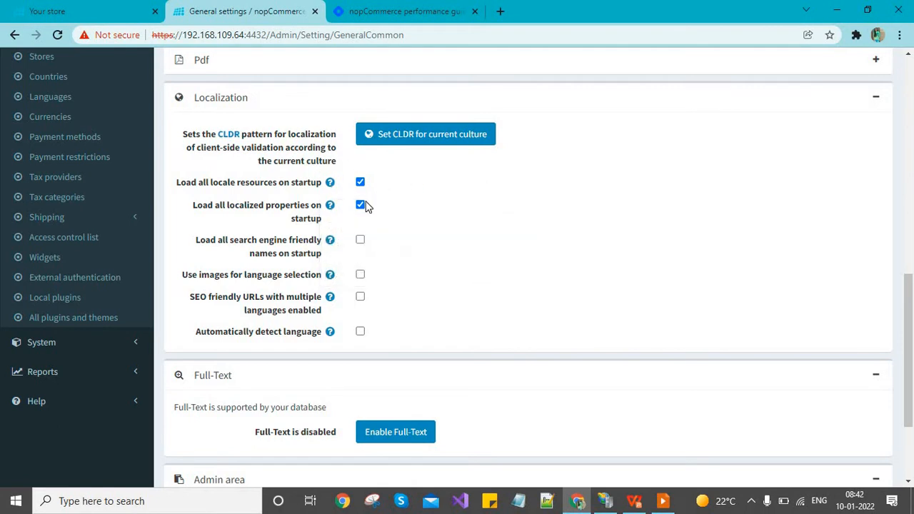
click(83, 12)
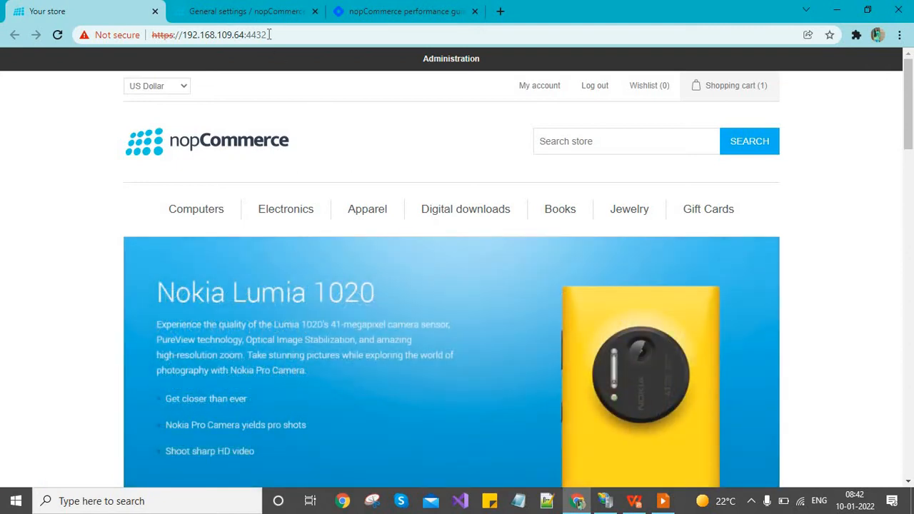
click(246, 12)
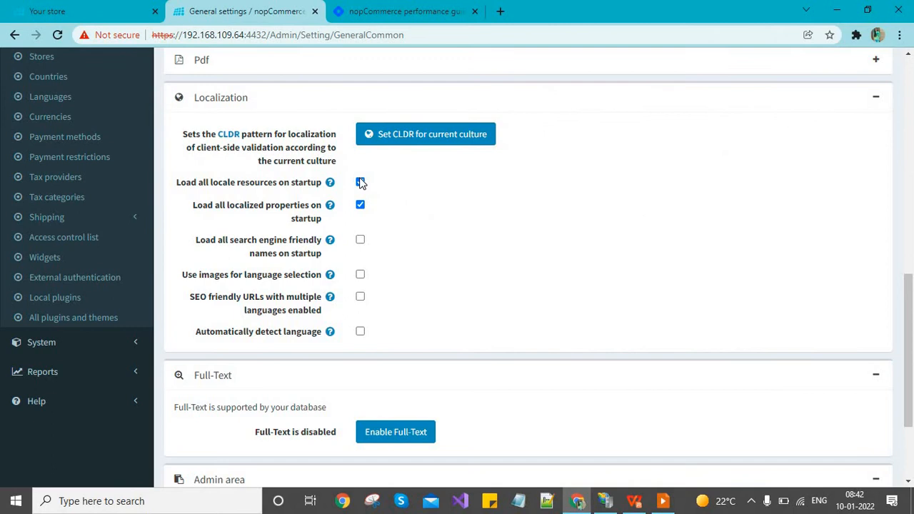
Turn both startup localization loading options off and then back on again.
click(360, 183)
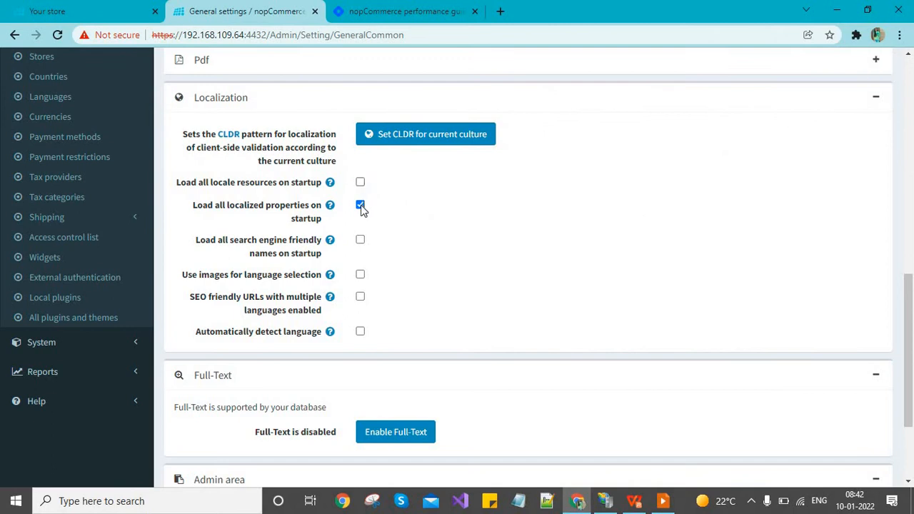
click(359, 206)
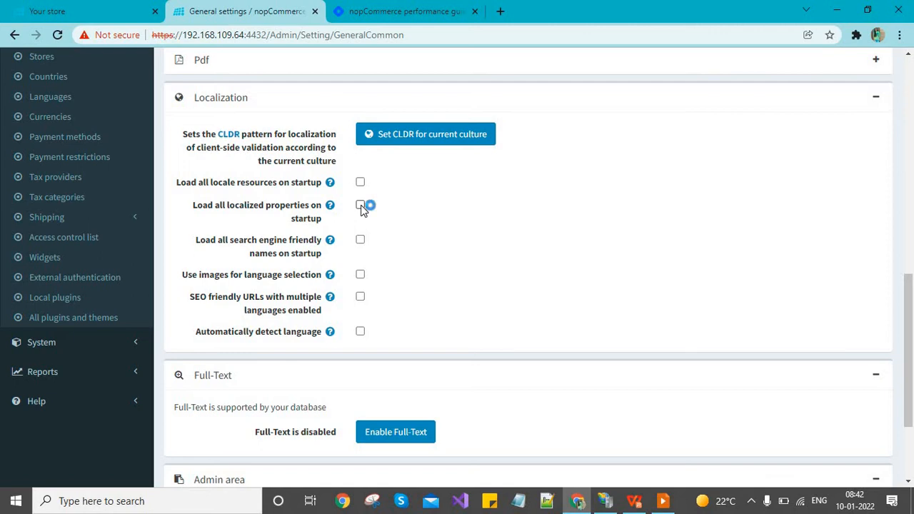
click(360, 206)
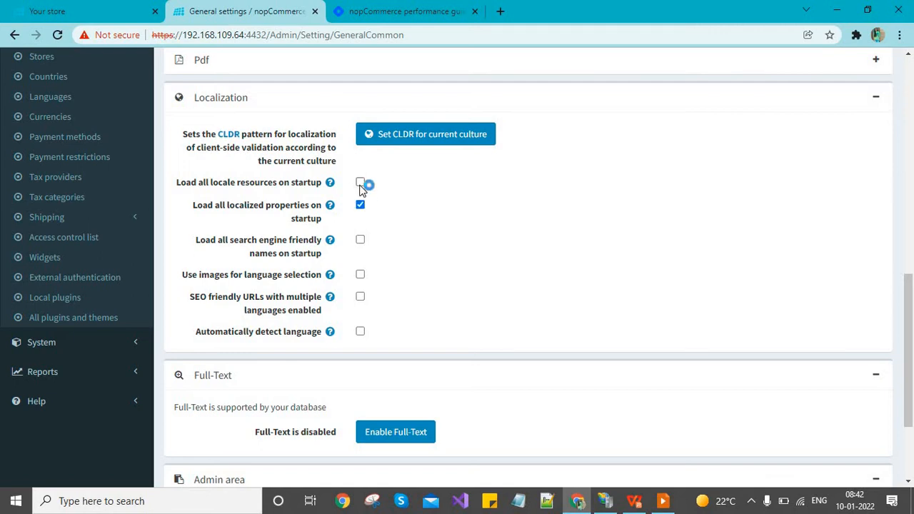
click(360, 183)
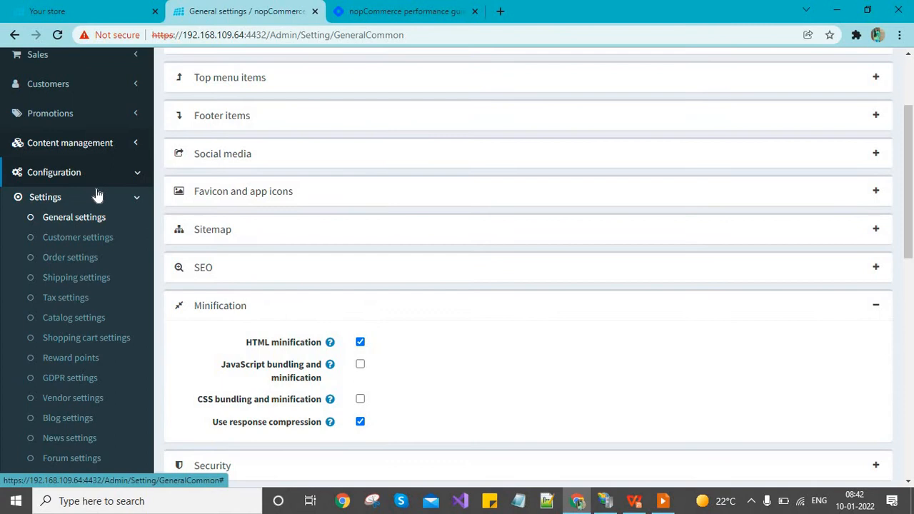
mouse_move(471, 249)
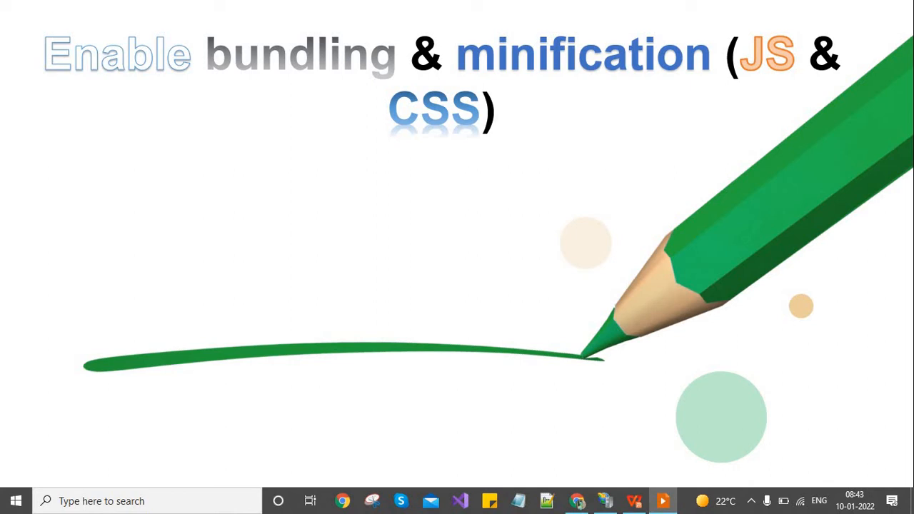
key(alt+tab)
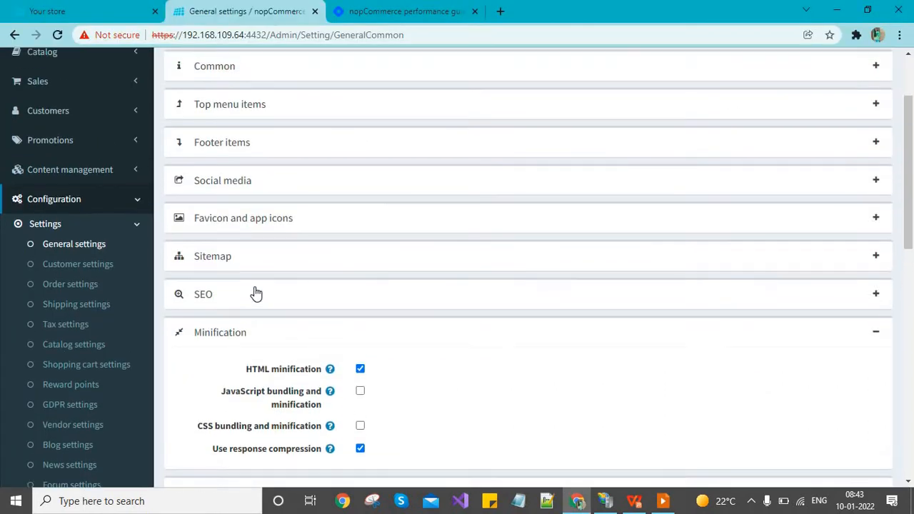
Enable JavaScript and CSS bundling and minification so all Minification options are on.
scroll(down, 3)
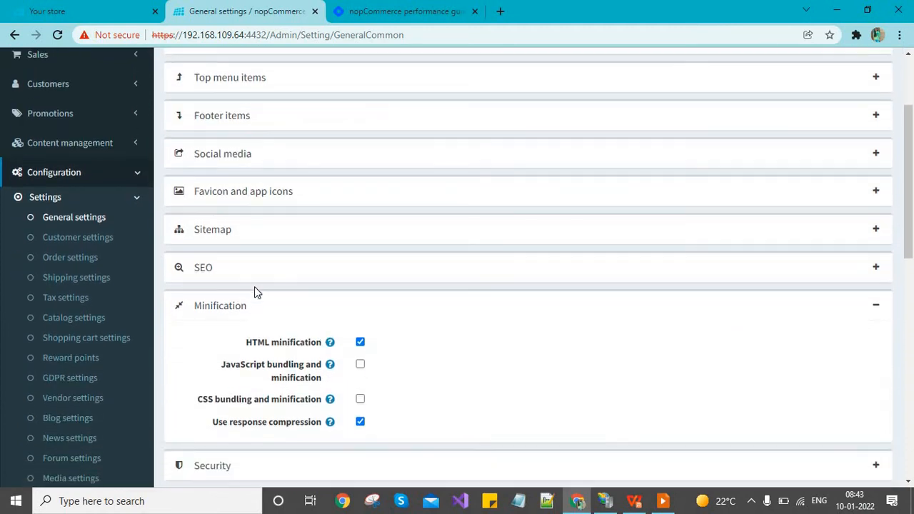
scroll(down, 3)
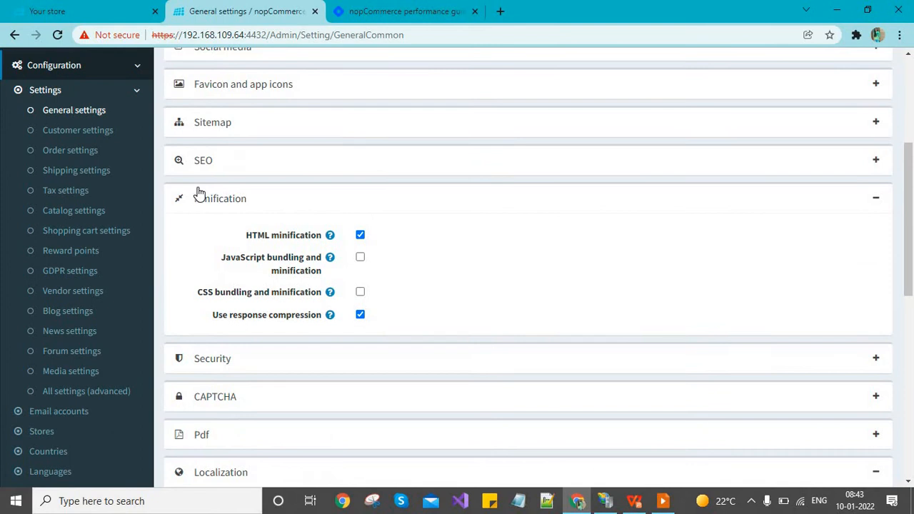
mouse_move(331, 307)
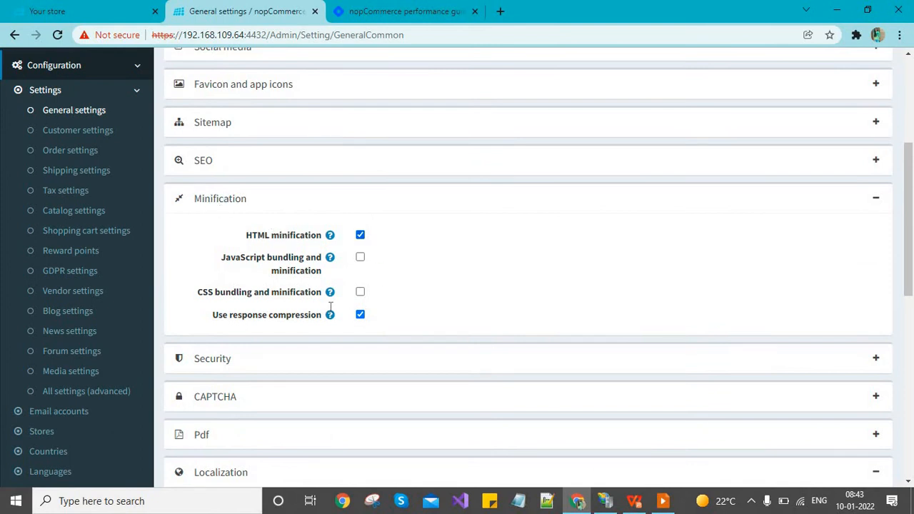
click(360, 257)
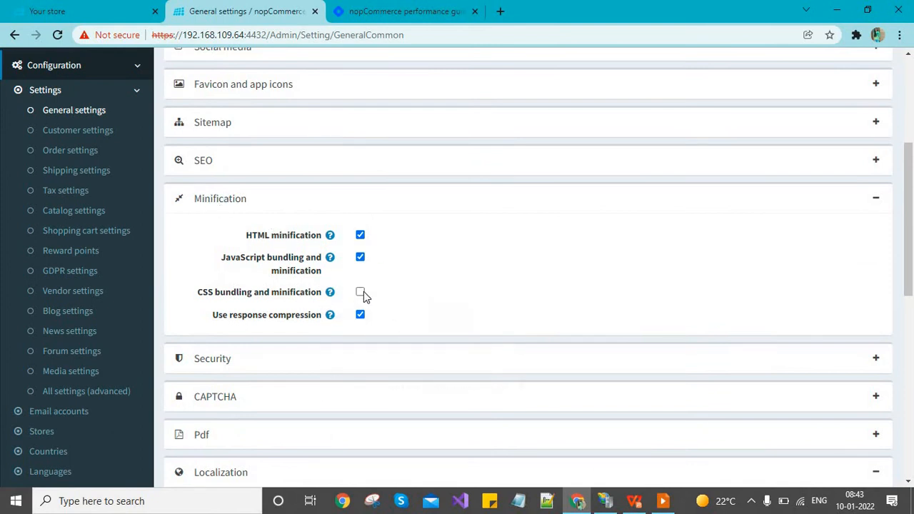
click(359, 291)
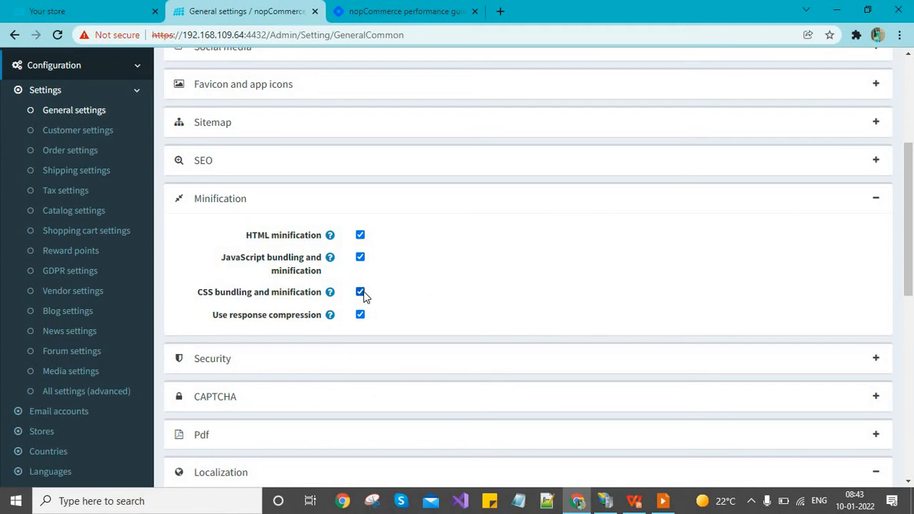
mouse_move(548, 294)
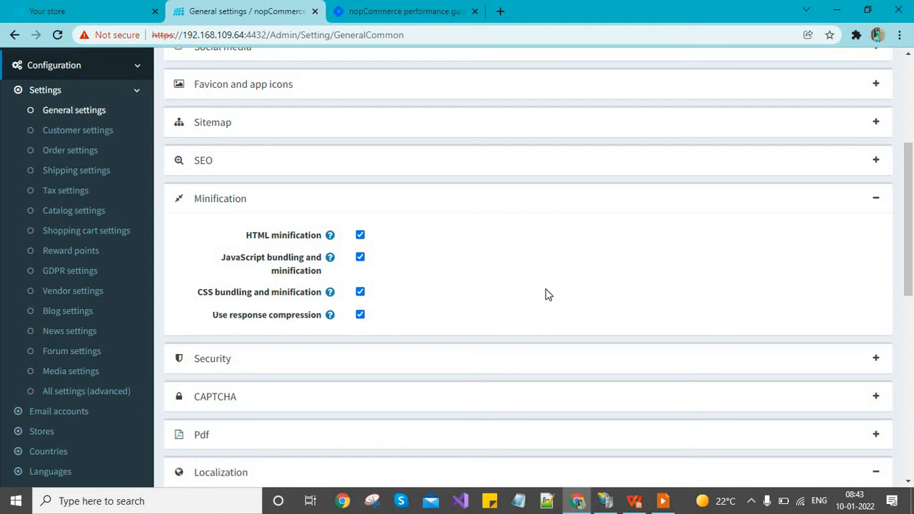
mouse_move(221, 296)
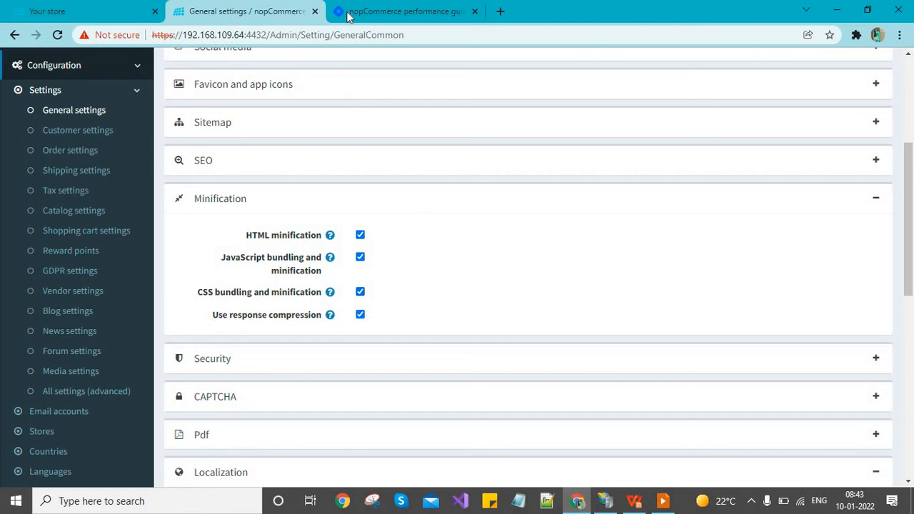
click(405, 11)
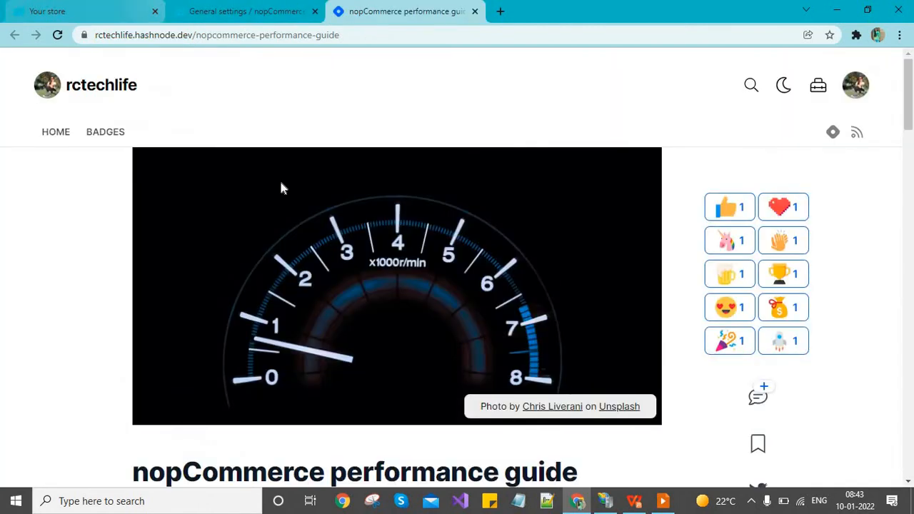
Glance at the Hashnode performance guide, then return to the General settings page.
key(alt+tab)
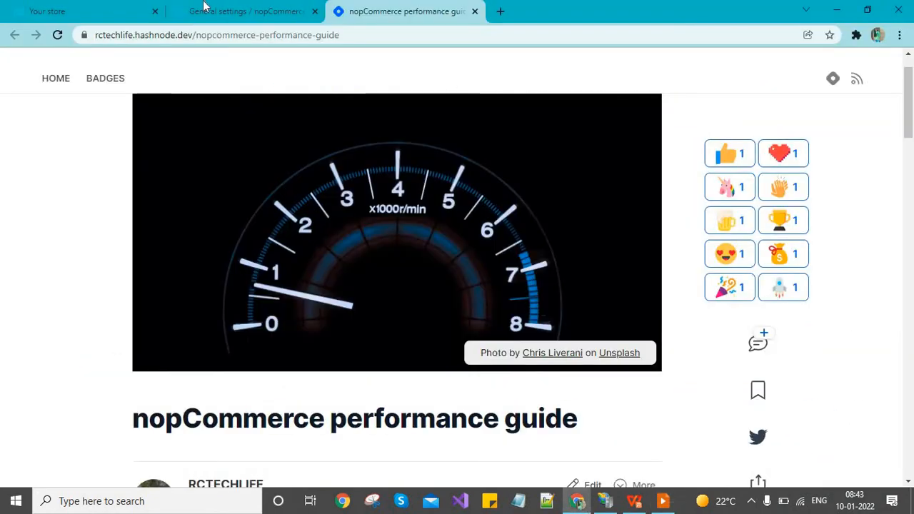
click(245, 11)
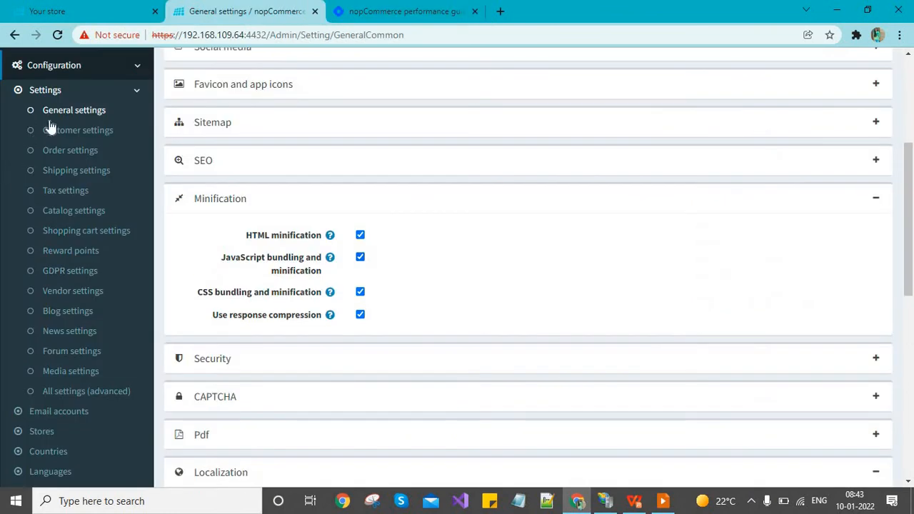
Switch the sidebar to System and review the Log page entries.
click(45, 88)
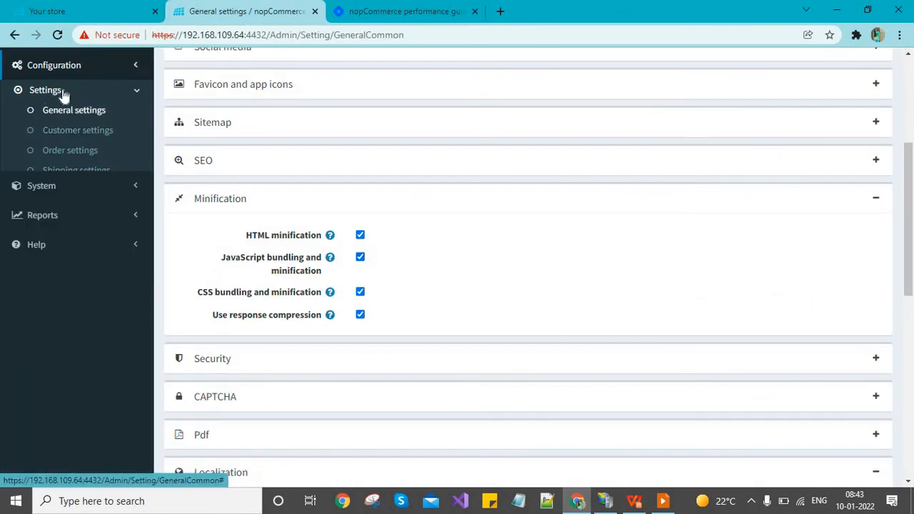
click(42, 186)
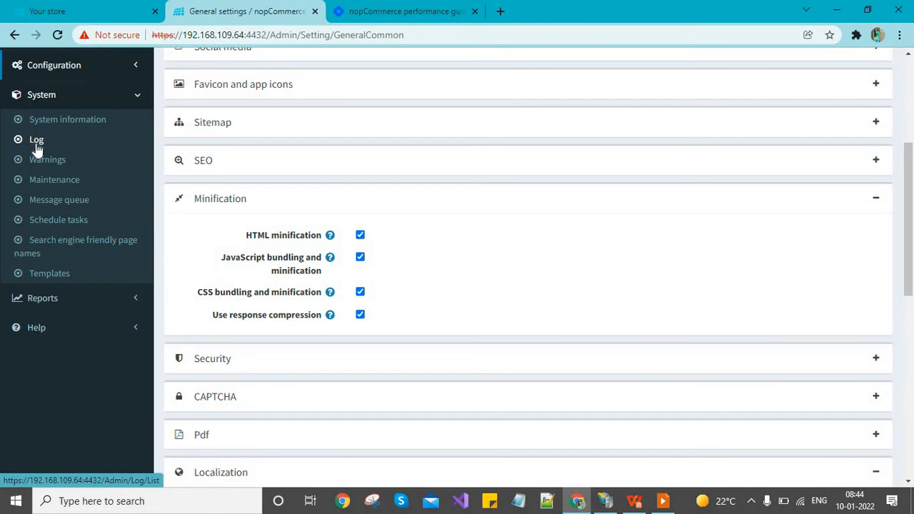
click(36, 139)
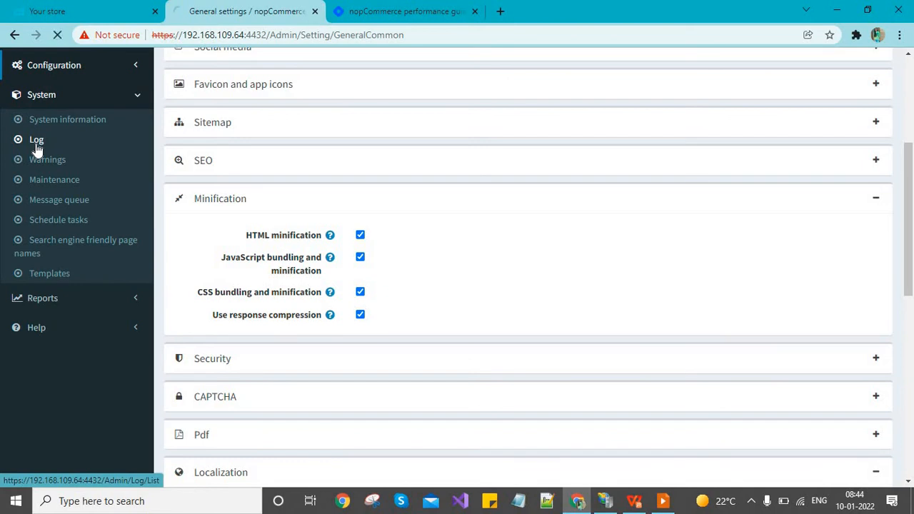
click(35, 140)
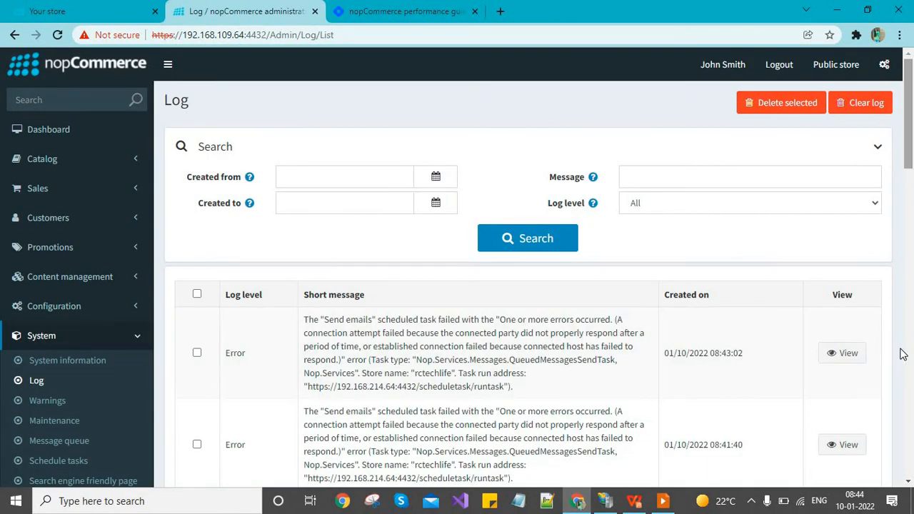
scroll(down, 3)
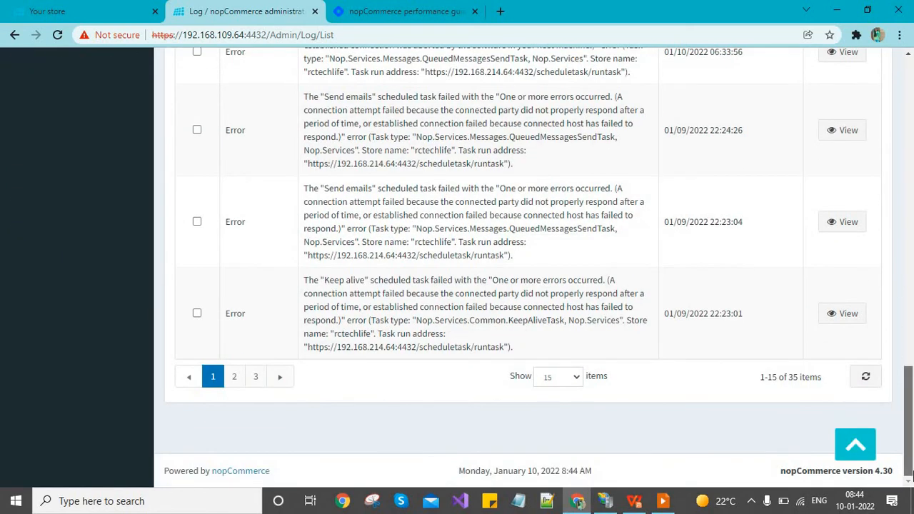
scroll(up, 3)
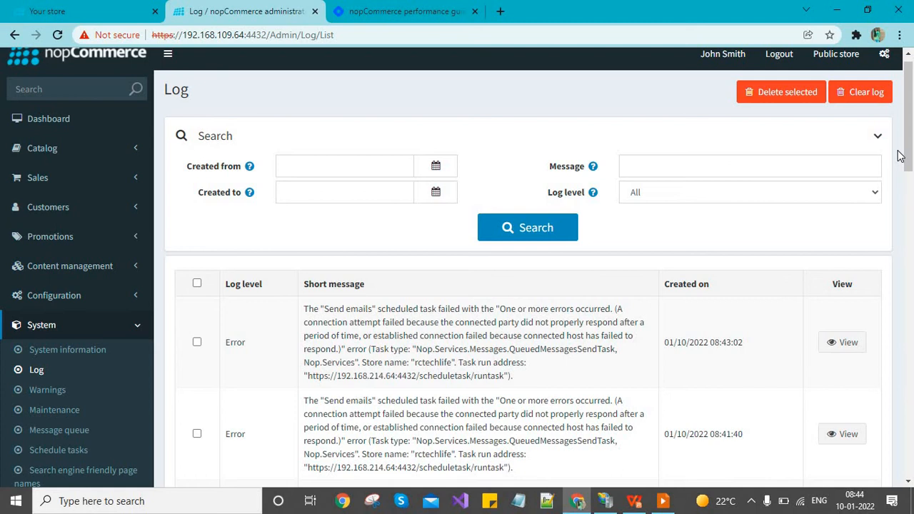
scroll(down, 3)
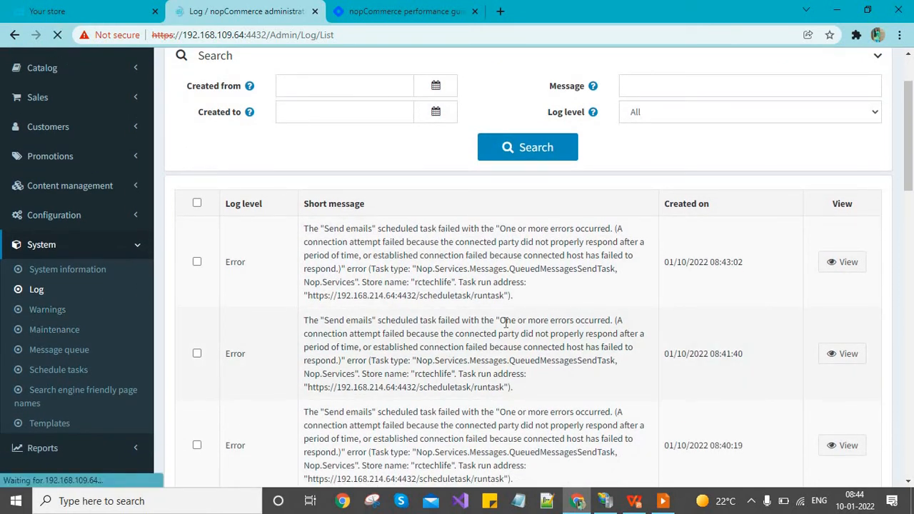
Review the Warnings list, then move to the Maintenance page.
click(47, 308)
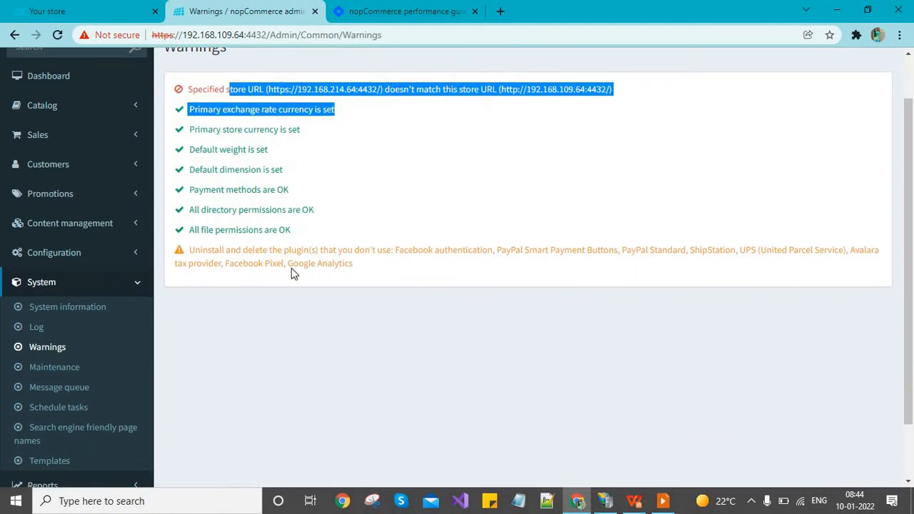
scroll(down, 3)
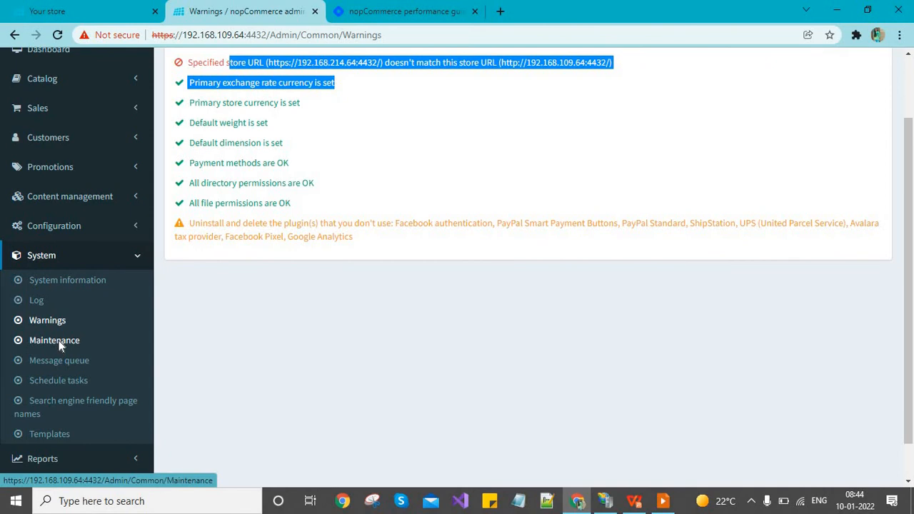
click(55, 340)
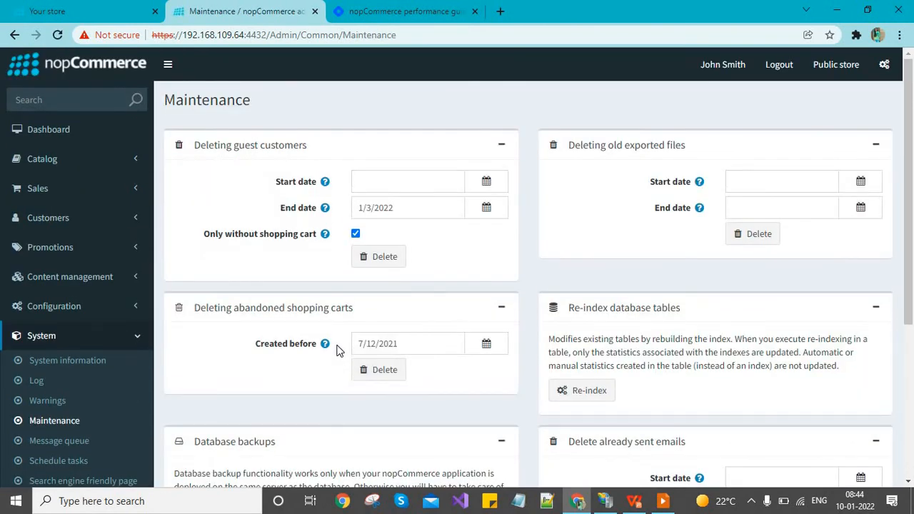
scroll(down, 3)
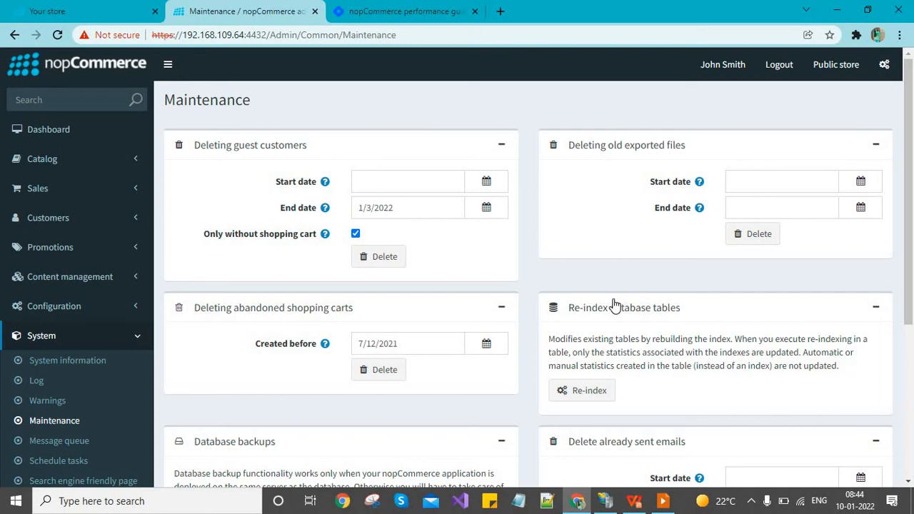
mouse_move(480, 271)
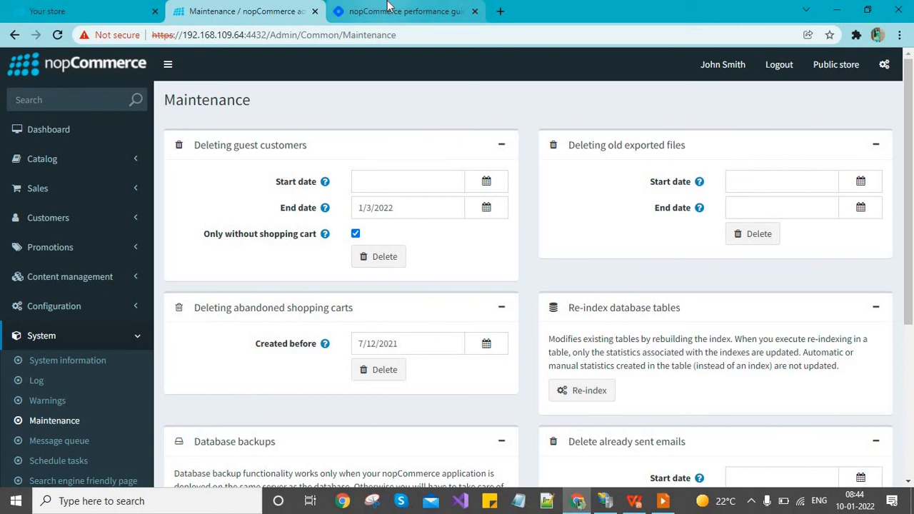
Read down the Hashnode guide past its warnings and minification sections, then Alt+Tab away.
click(406, 11)
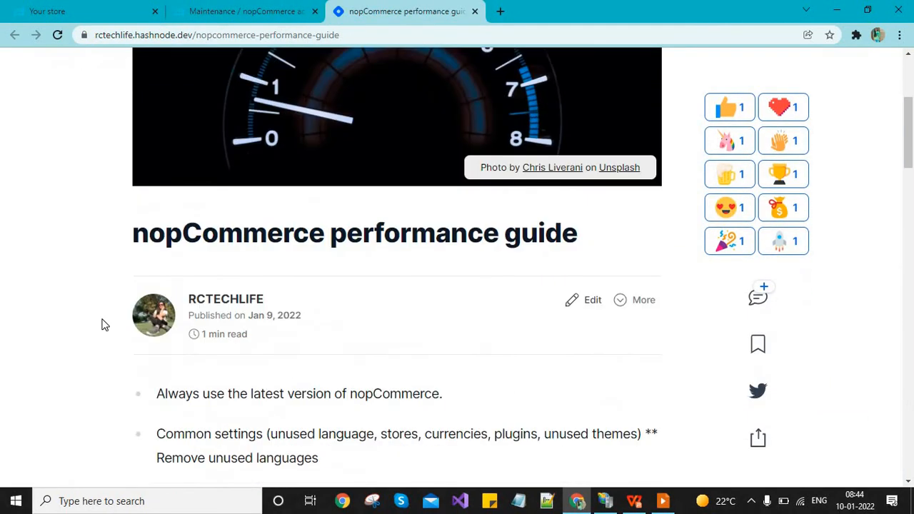
scroll(down, 3)
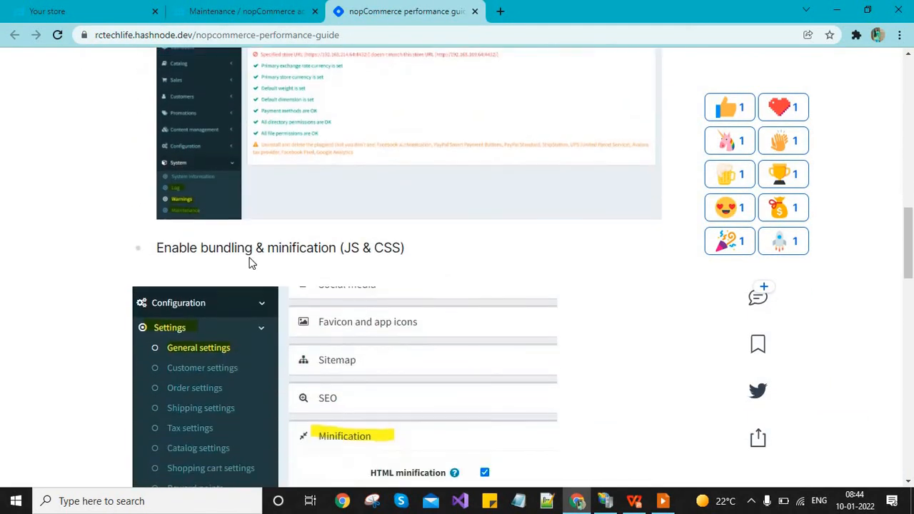
scroll(down, 3)
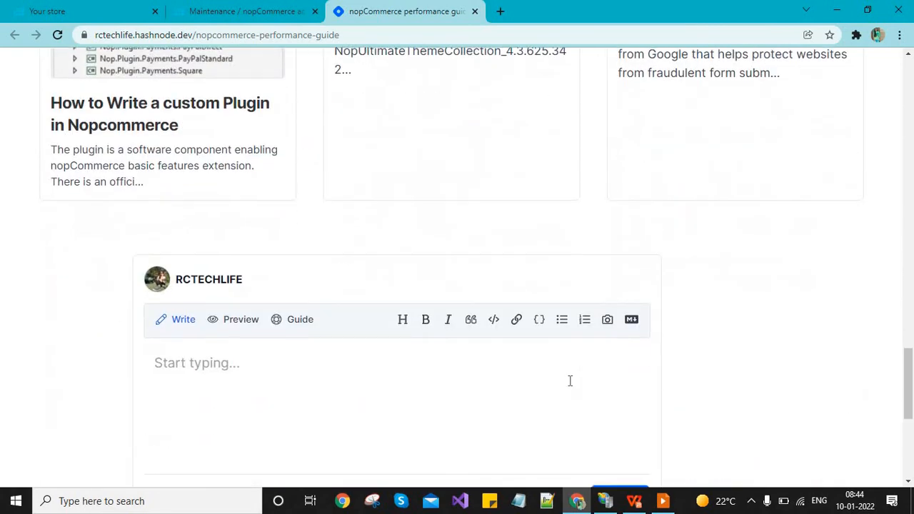
key(alt+tab)
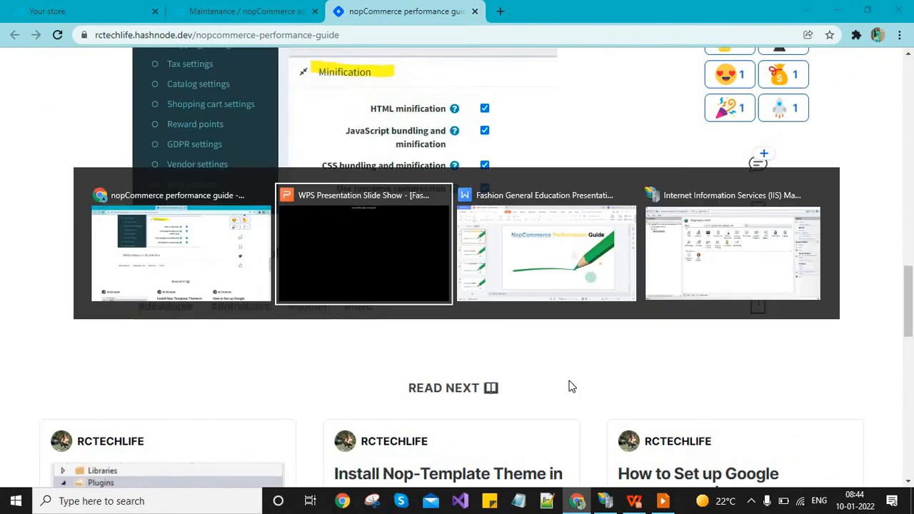